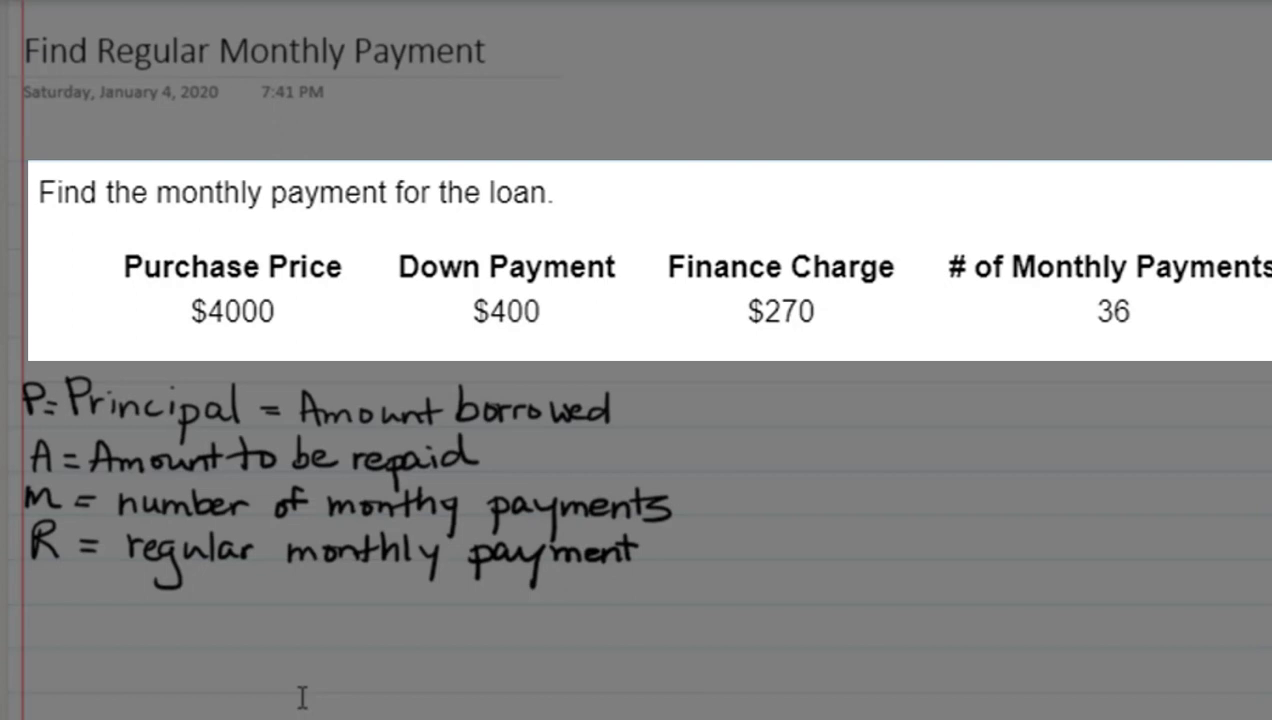
{"action": "mouse_move", "coordinate": [283, 690]}
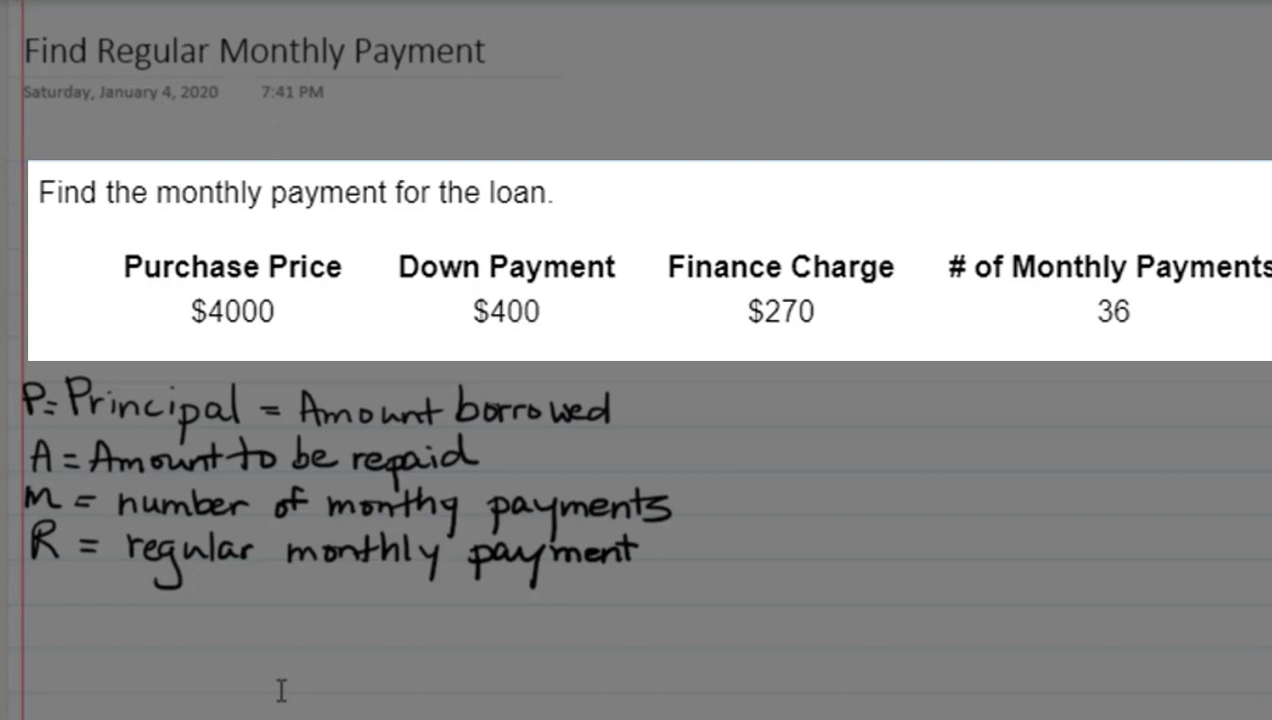
{"action": "mouse_move", "coordinate": [262, 690]}
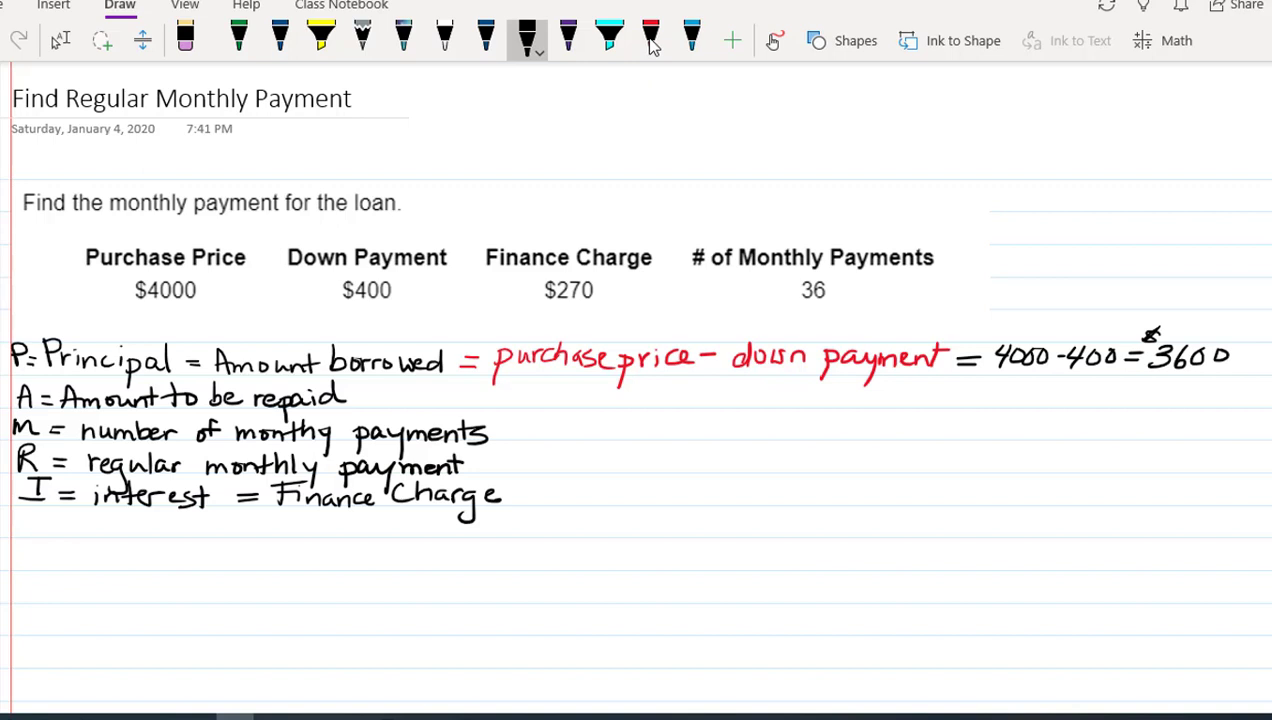
Handwrite = P + I = on the amount-repaid line and = $270 after Finance Charge.
{"action": "left_click_drag", "start_coordinate": [360, 398], "coordinate": [385, 398]}
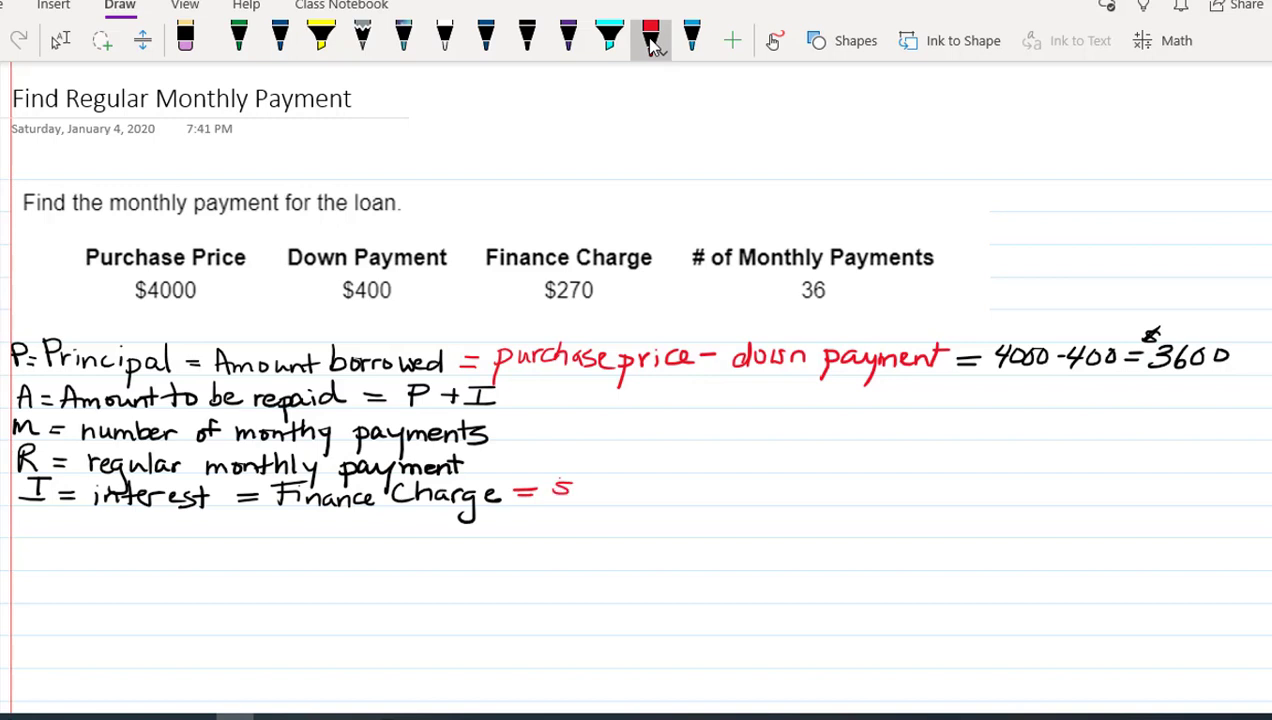
{"action": "left_click_drag", "start_coordinate": [560, 490], "coordinate": [640, 500]}
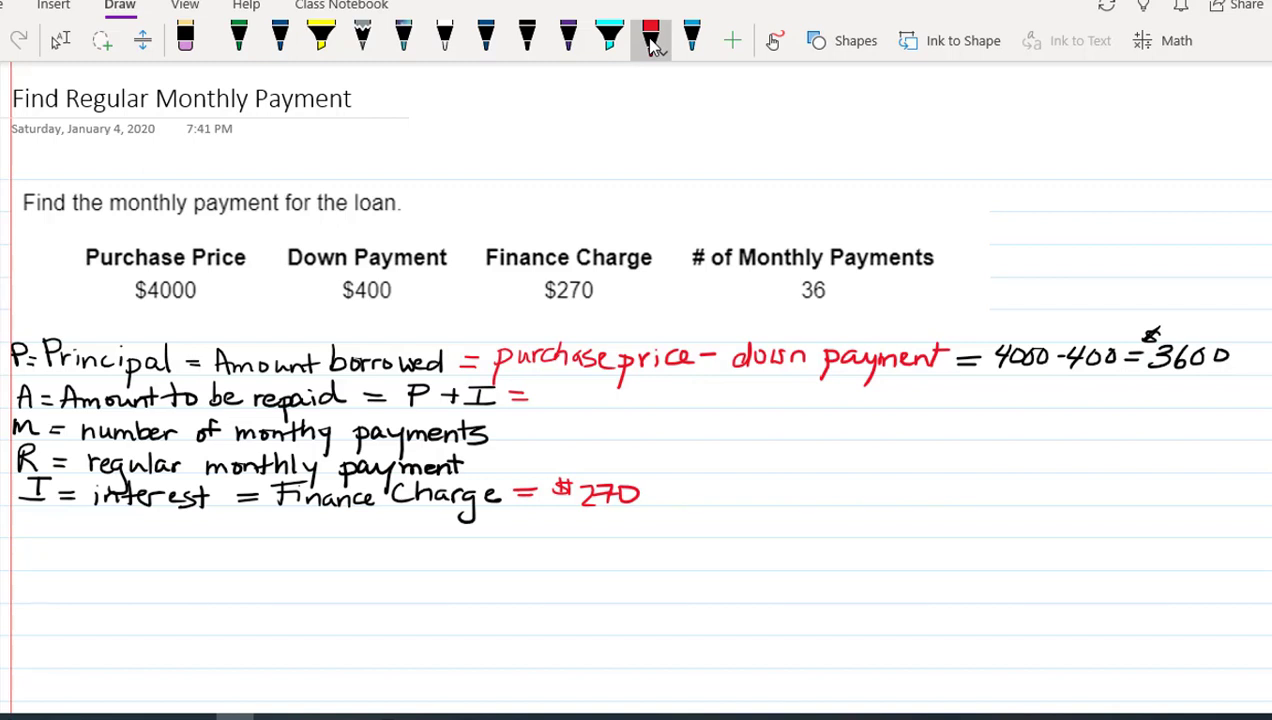
Handwrite $3600 + $270 = $3870 on the A line and = 36 for m.
{"action": "left_click_drag", "start_coordinate": [555, 395], "coordinate": [670, 395]}
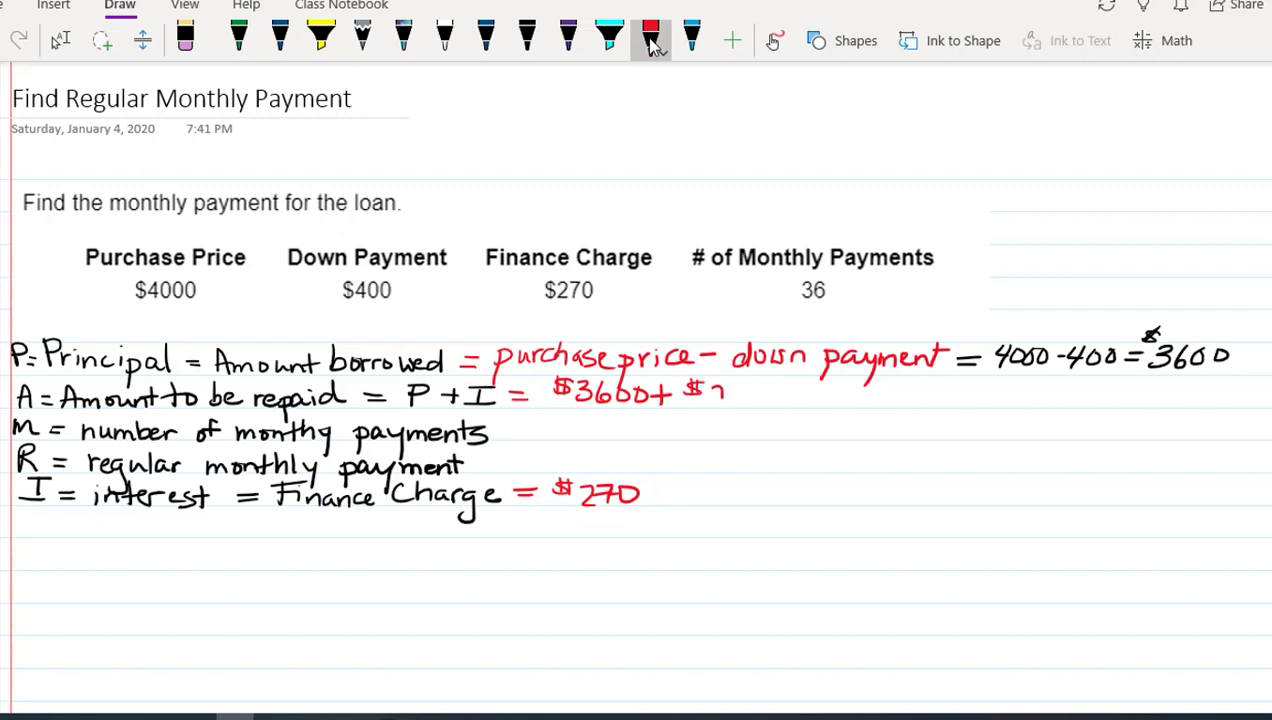
{"action": "left_click_drag", "start_coordinate": [700, 395], "coordinate": [790, 398]}
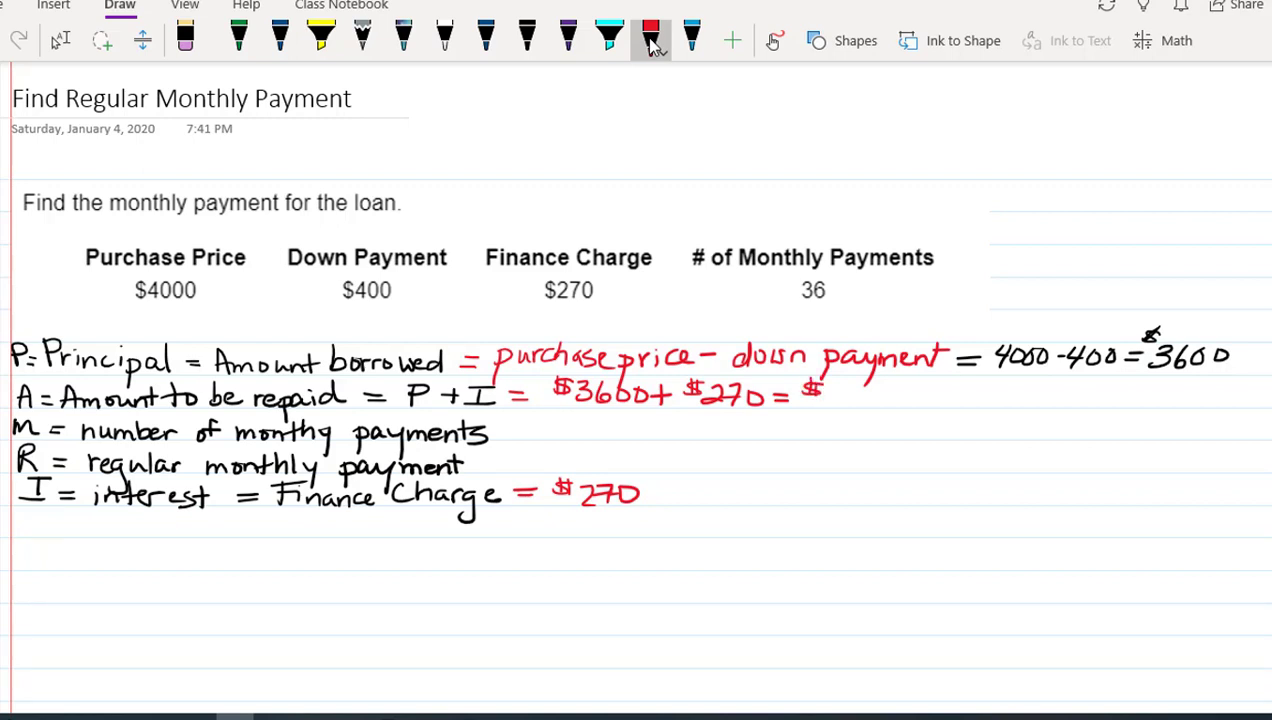
{"action": "left_click_drag", "start_coordinate": [825, 393], "coordinate": [880, 393]}
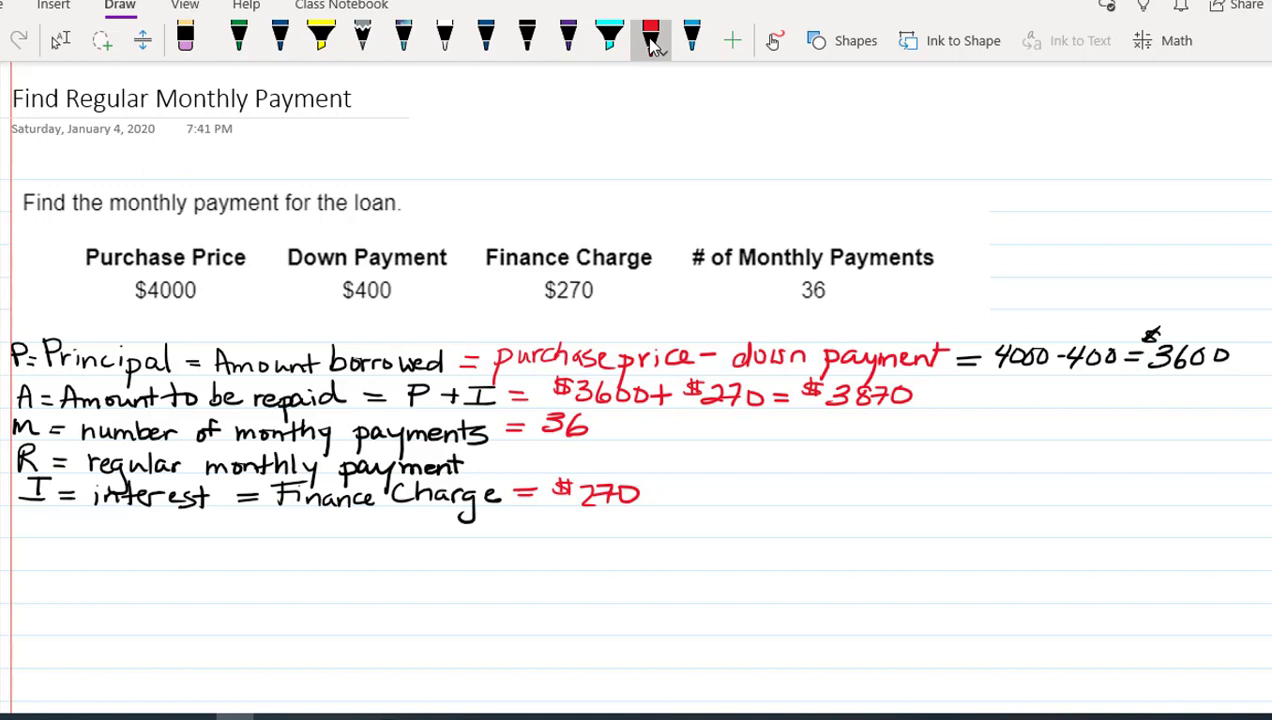
Handwrite = A/m = $3870 on the regular payment R line.
{"action": "left_click_drag", "start_coordinate": [510, 462], "coordinate": [535, 460]}
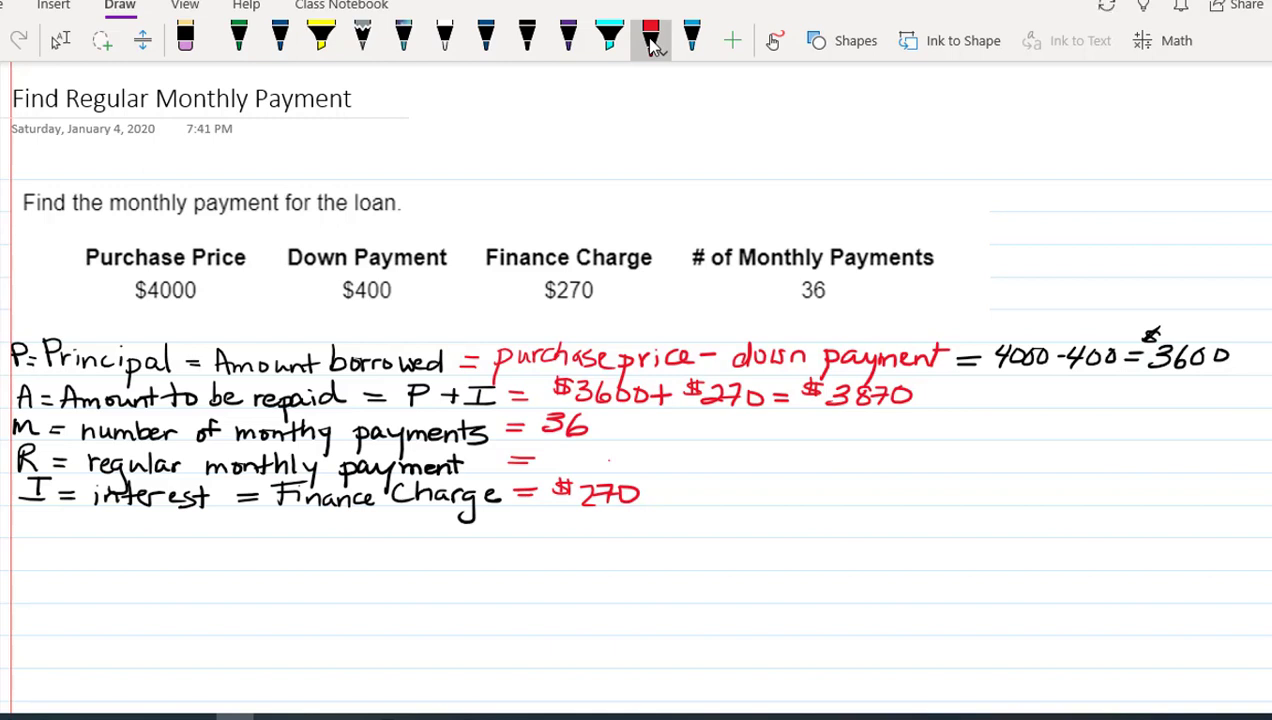
{"action": "left_click_drag", "start_coordinate": [608, 460], "coordinate": [648, 440]}
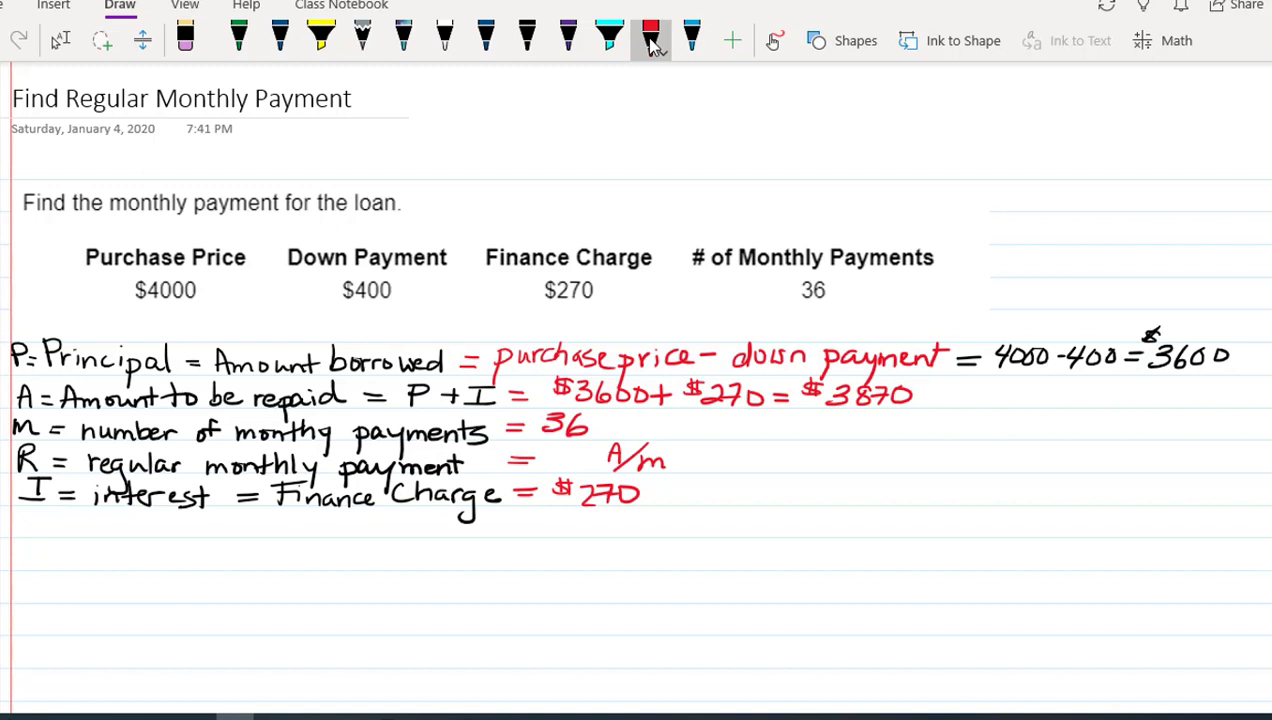
{"action": "left_click_drag", "start_coordinate": [690, 458], "coordinate": [715, 462]}
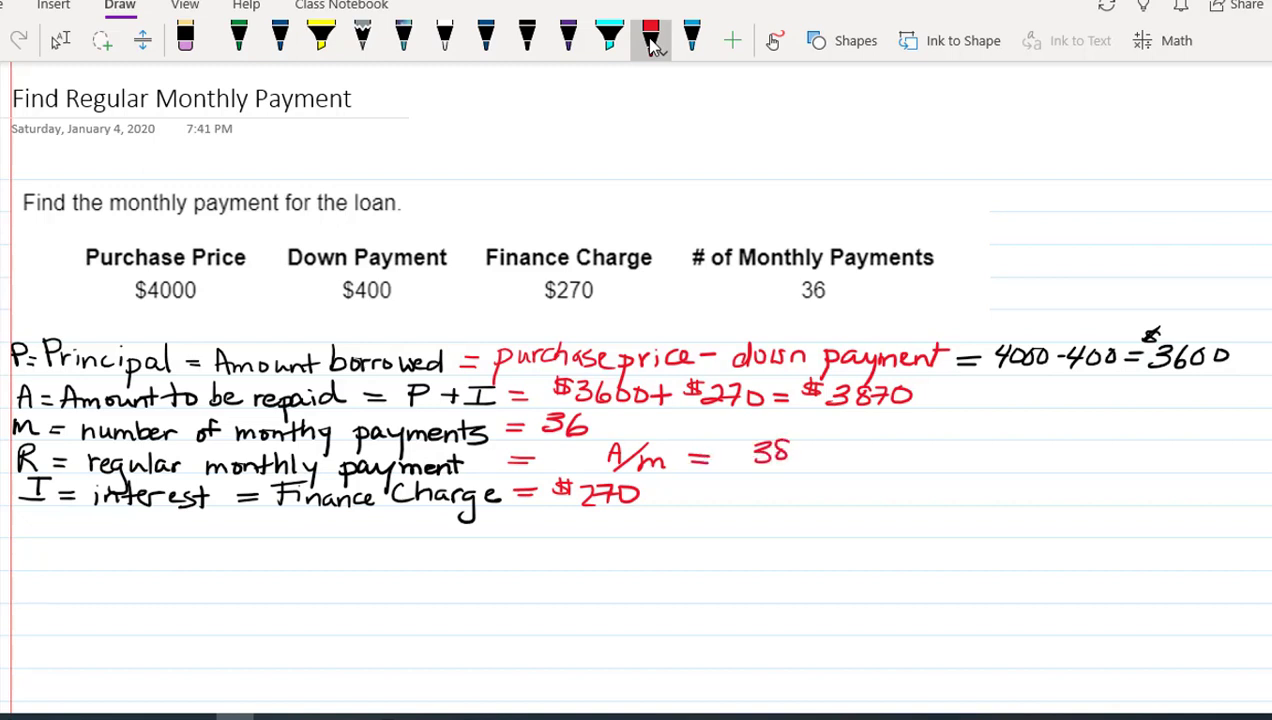
{"action": "left_click_drag", "start_coordinate": [750, 450], "coordinate": [830, 450]}
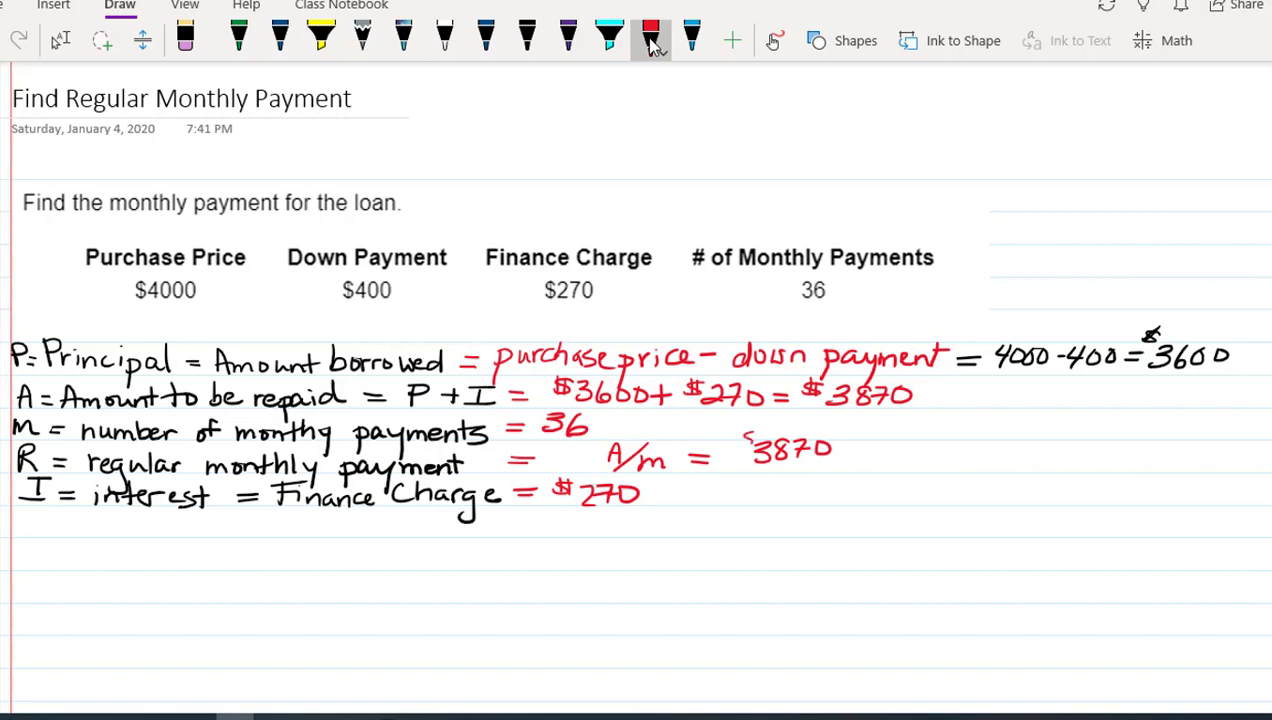
Complete the R line with /36 = $107.50/month.
{"action": "left_click_drag", "start_coordinate": [810, 470], "coordinate": [855, 450]}
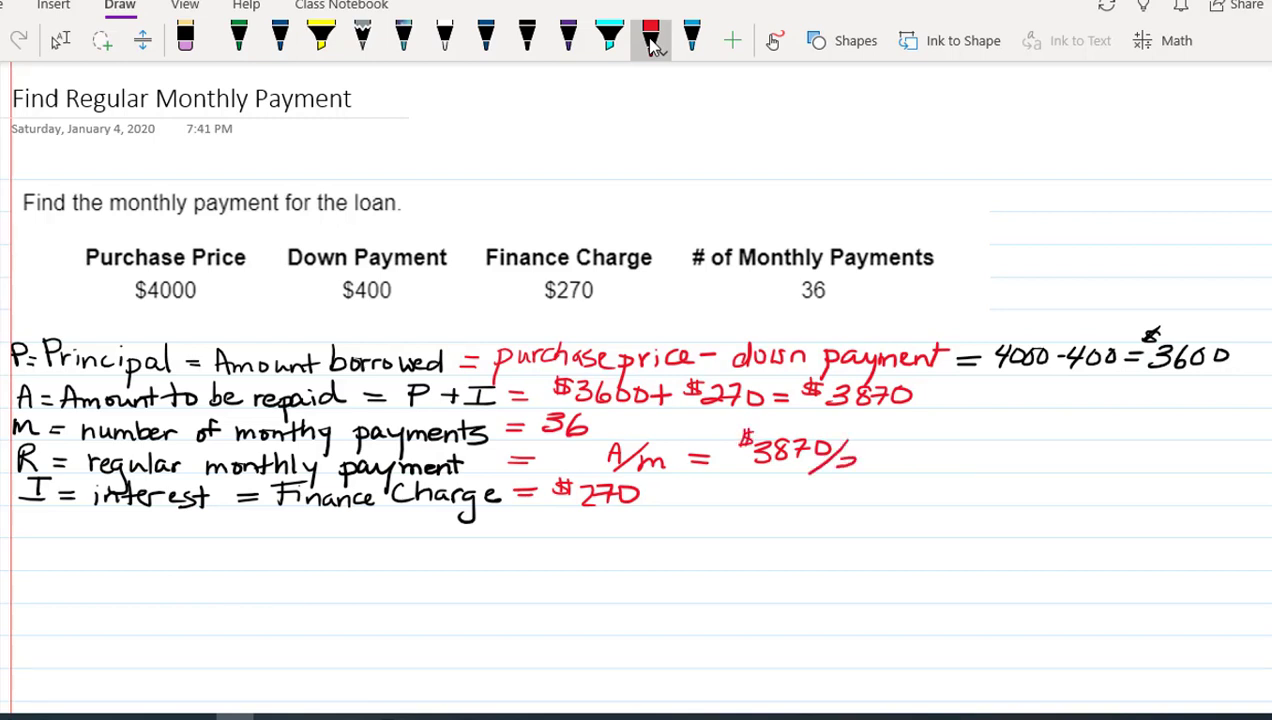
{"action": "left_click_drag", "start_coordinate": [825, 470], "coordinate": [880, 460]}
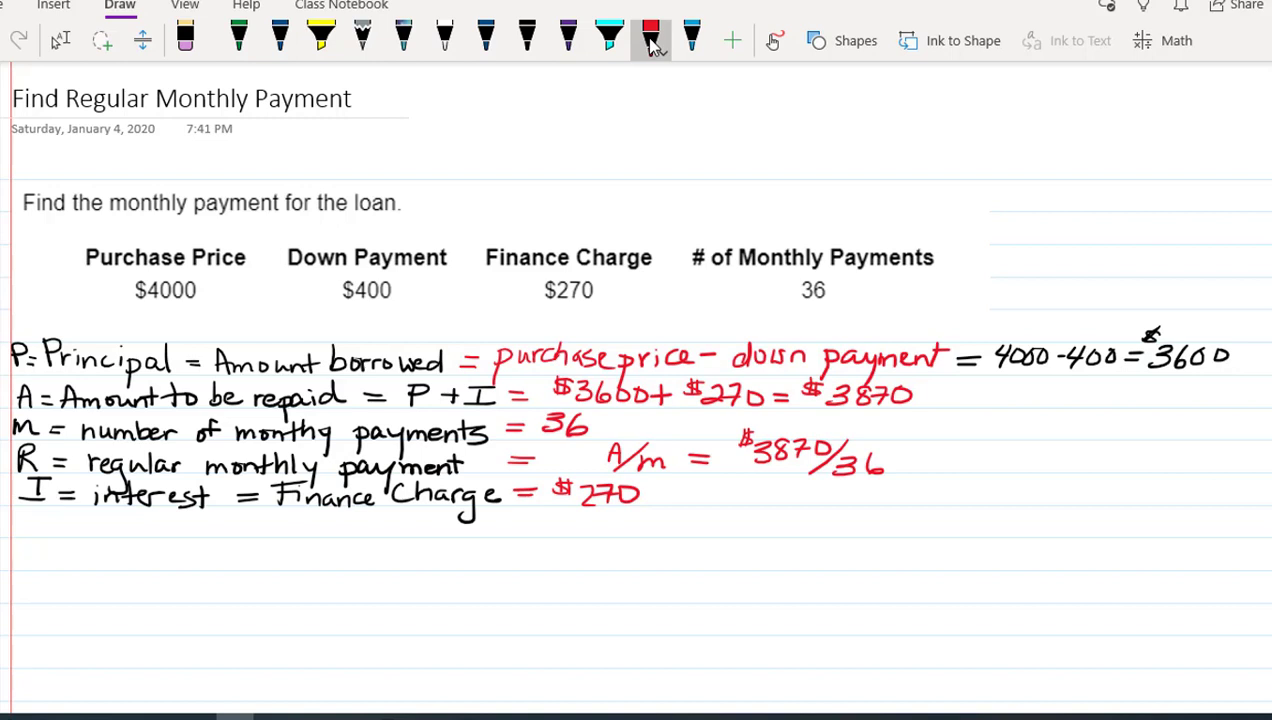
{"action": "left_click_drag", "start_coordinate": [895, 458], "coordinate": [920, 462]}
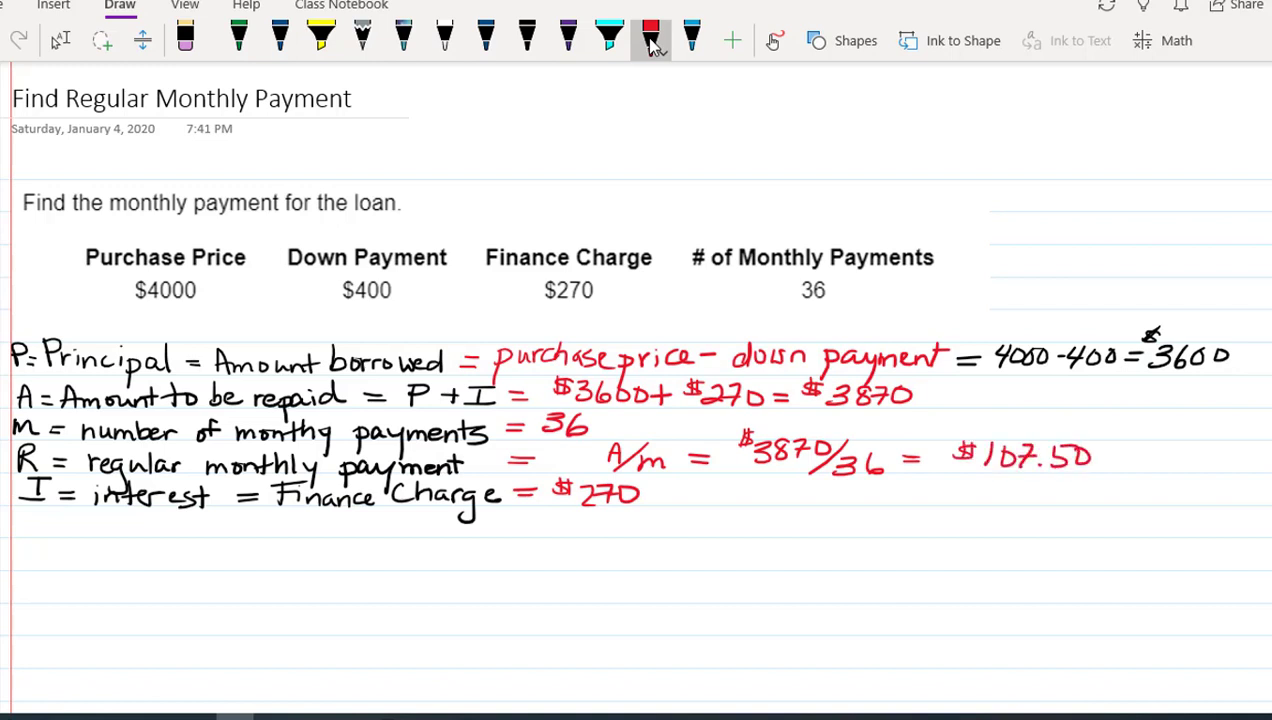
{"action": "left_click_drag", "start_coordinate": [1095, 455], "coordinate": [1180, 462]}
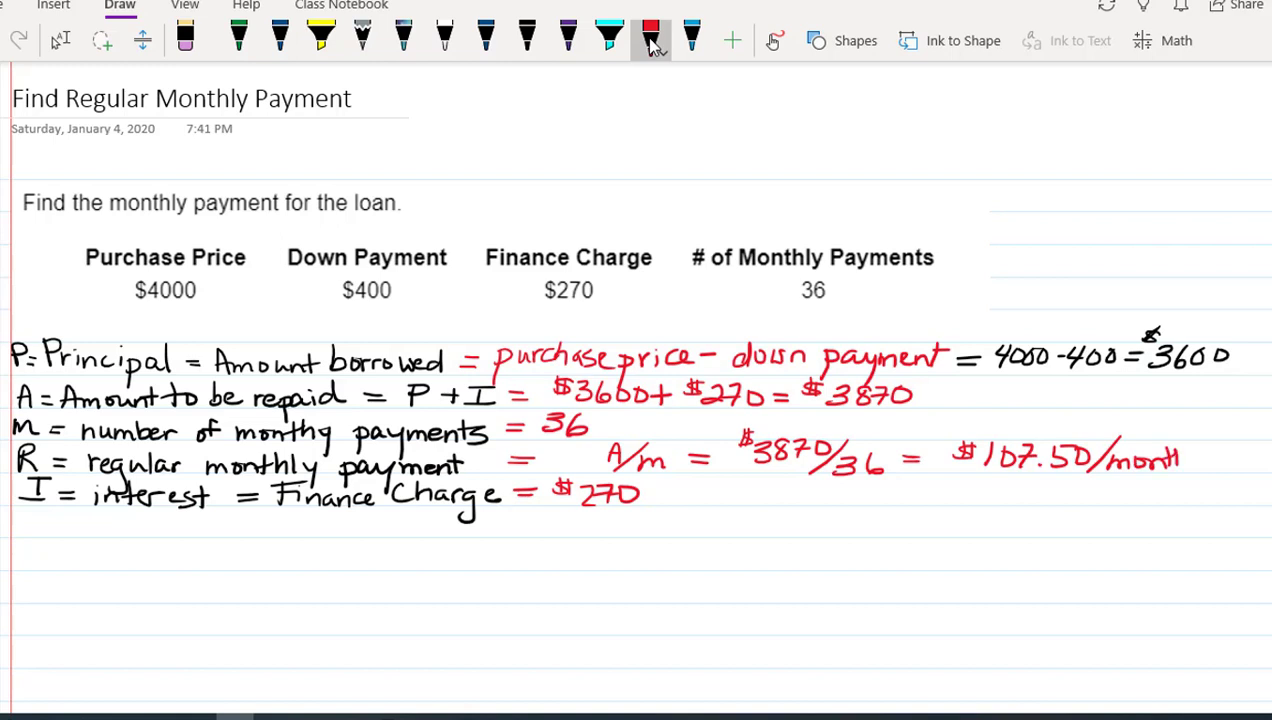